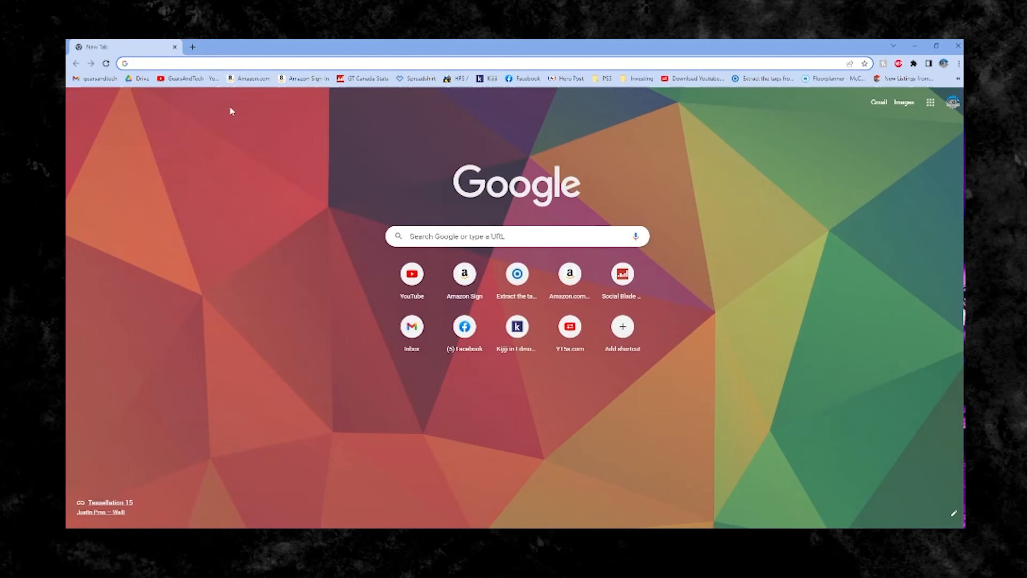
Step: Search Google for 'corona processor test' and reach the Benchmark | Chaos Corona page, then ready the Benchmark folder and monitors
{"action": "type", "text": "coronoa processor test"}
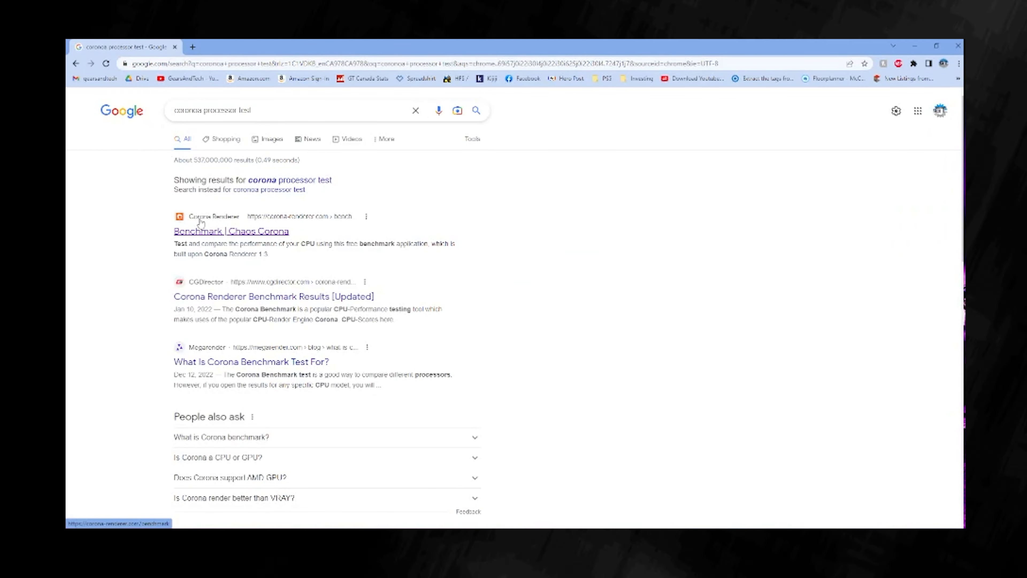
{"action": "left_click", "coordinate": [231, 231]}
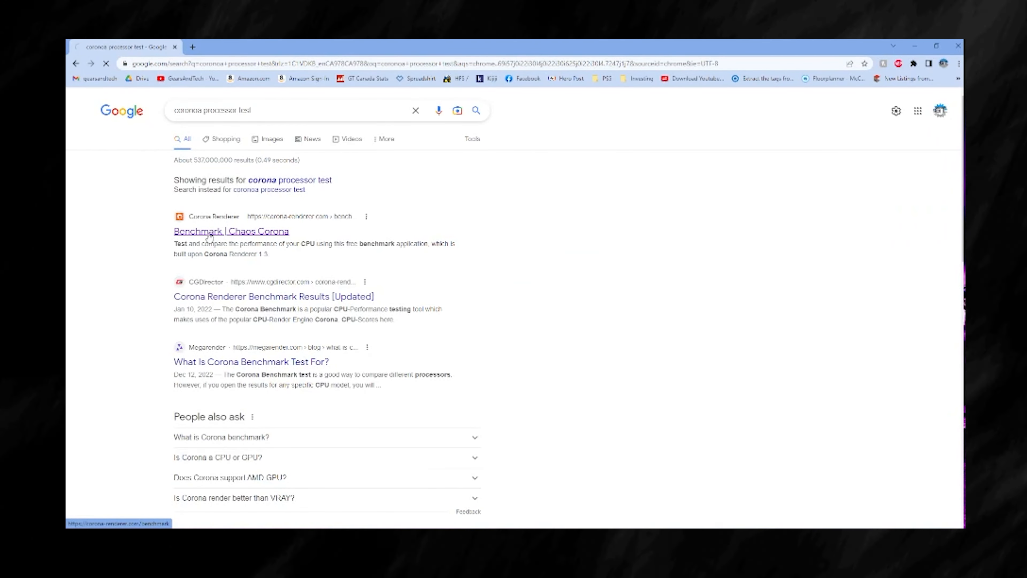
{"action": "left_click", "coordinate": [230, 231]}
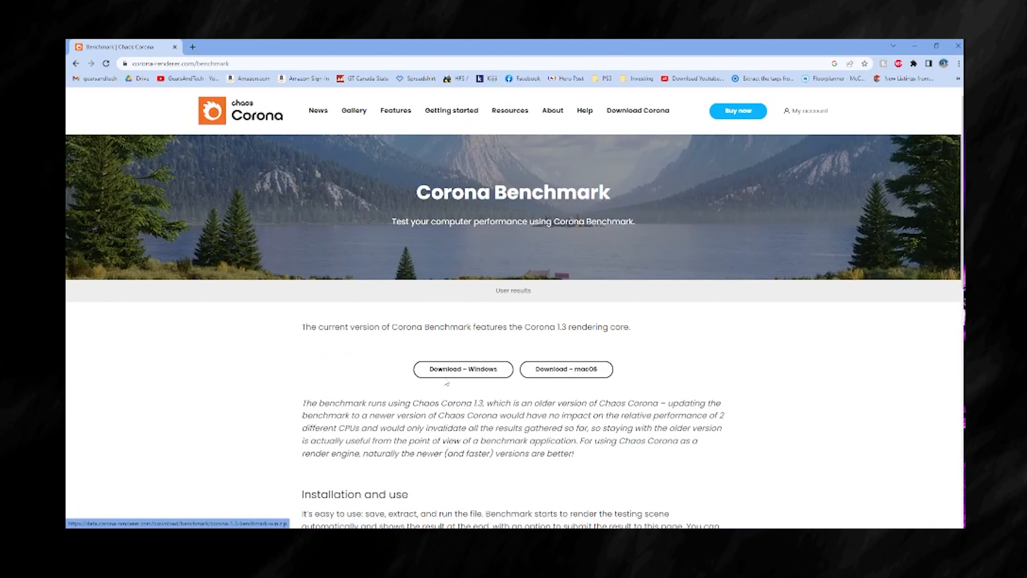
{"action": "mouse_move", "coordinate": [565, 369]}
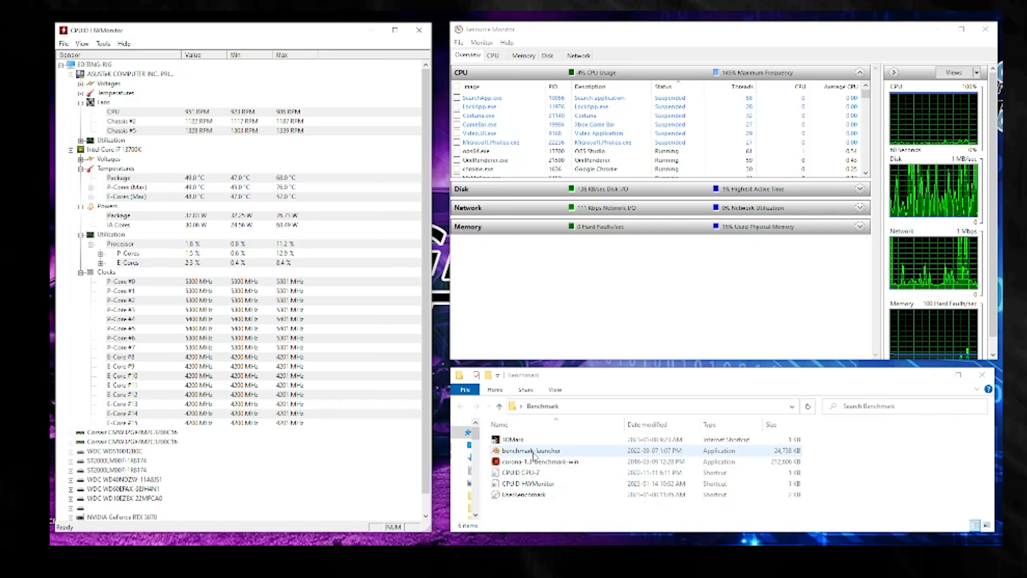
{"action": "left_click", "coordinate": [514, 438]}
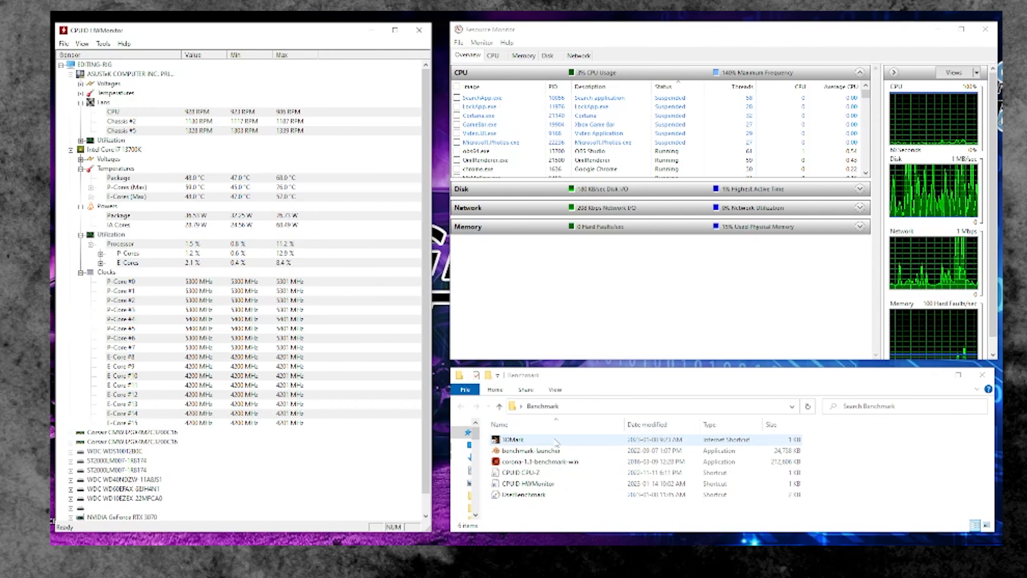